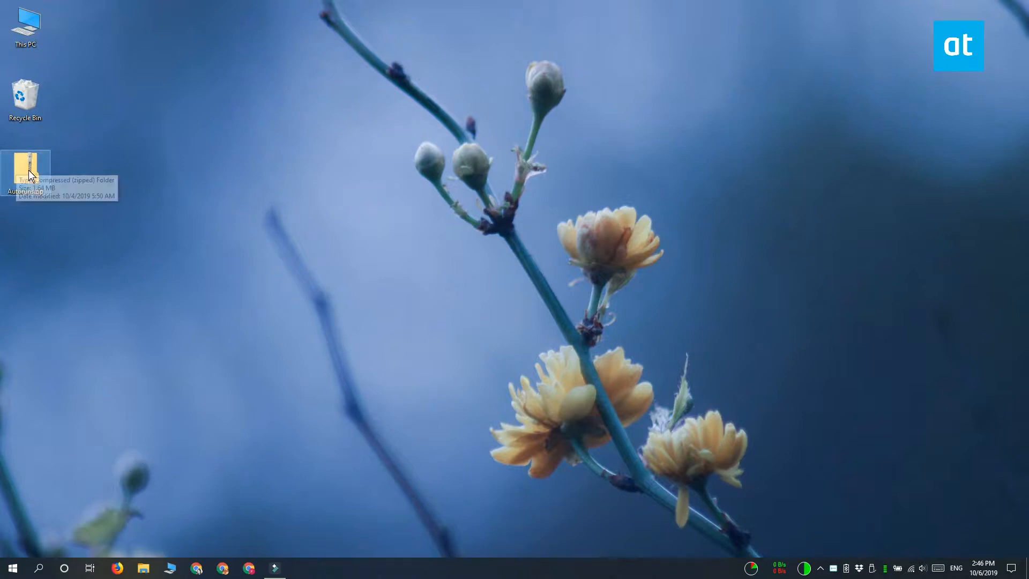
Start 7-Zip 'Extract files…' on Autoruns.zip from the desktop's right-click menu
right_click(26, 167)
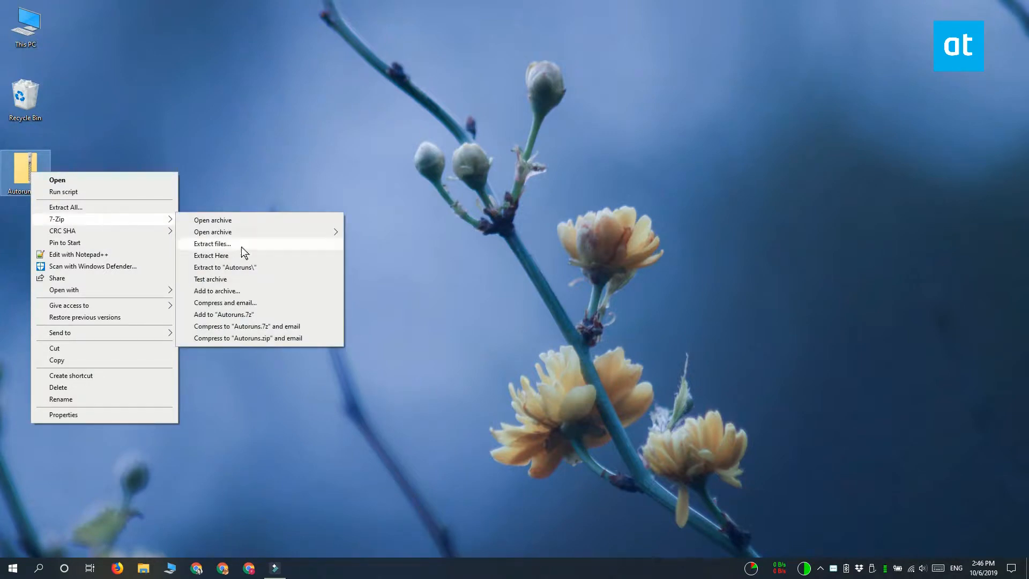
left_click(212, 243)
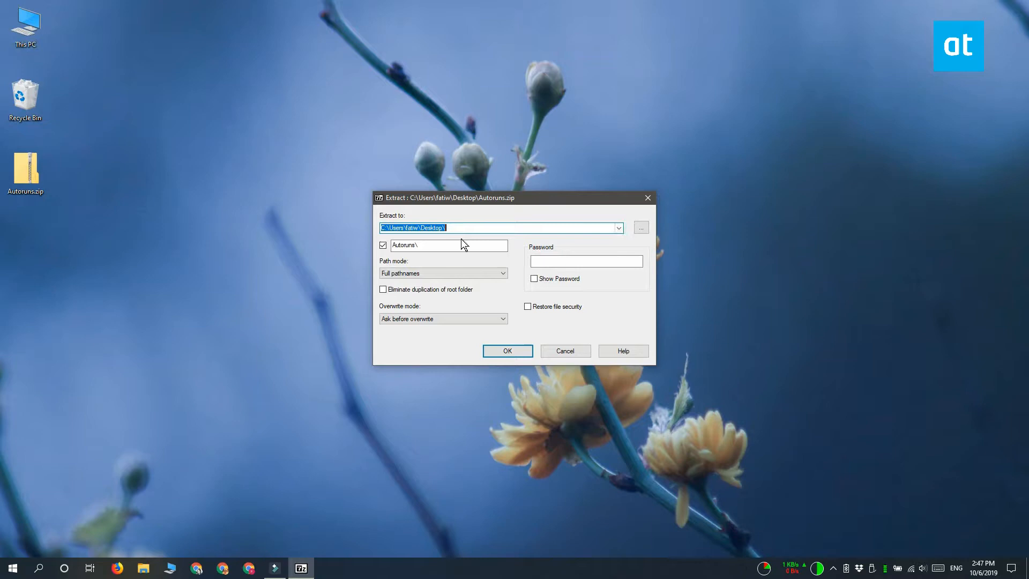
mouse_move(699, 235)
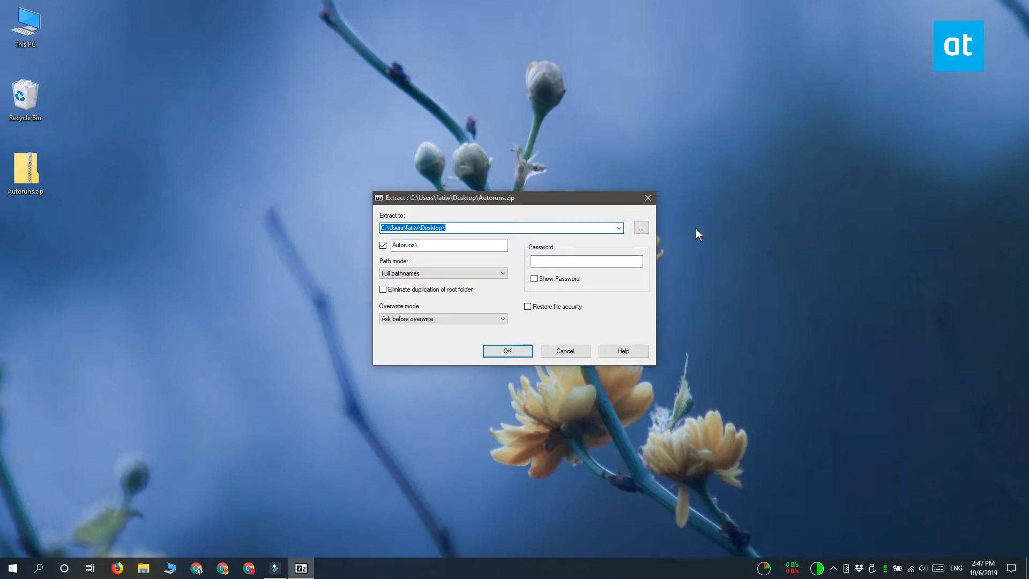
mouse_move(687, 237)
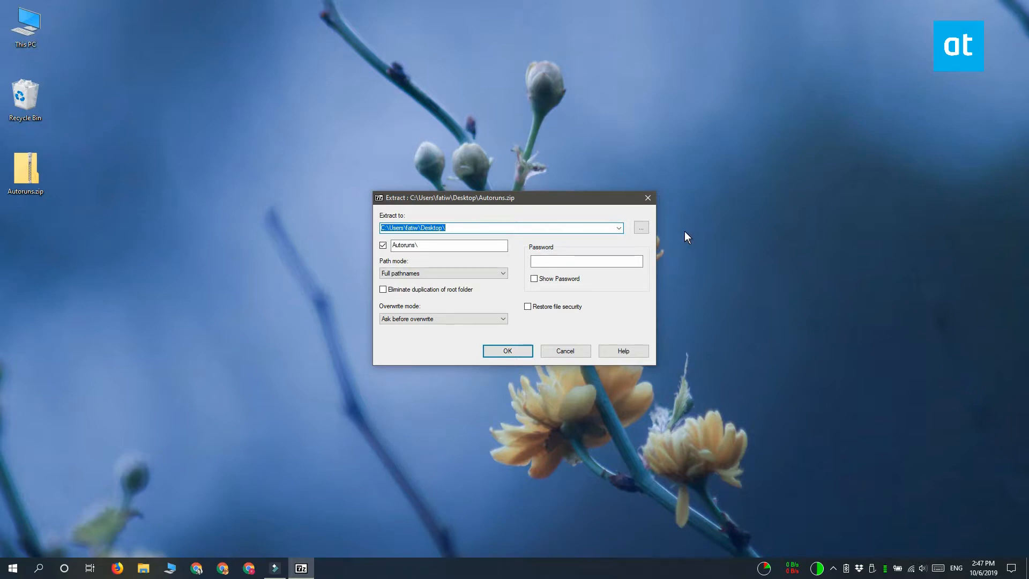
mouse_move(668, 235)
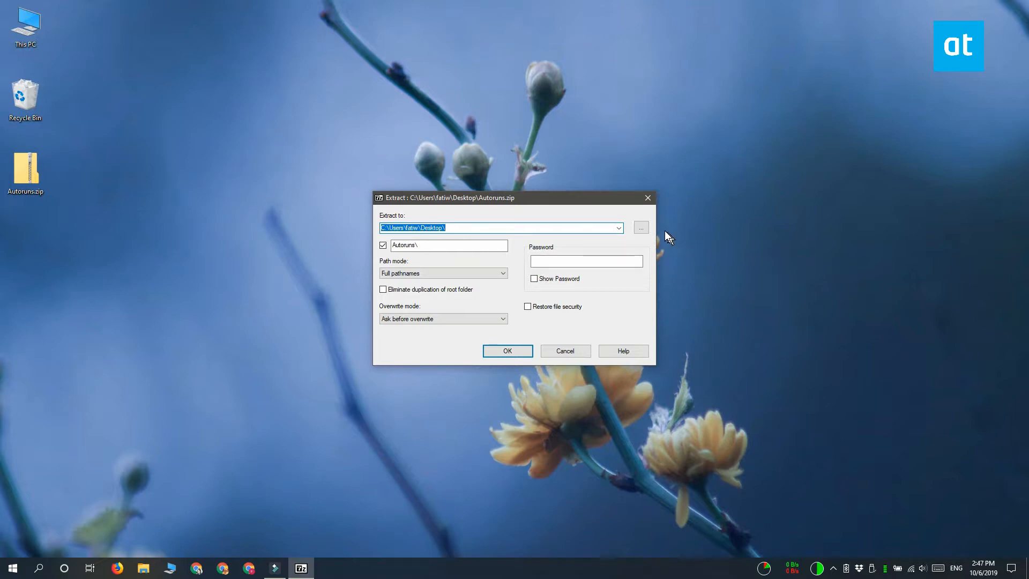
Browse and choose Documents as the extraction destination folder
left_click(640, 228)
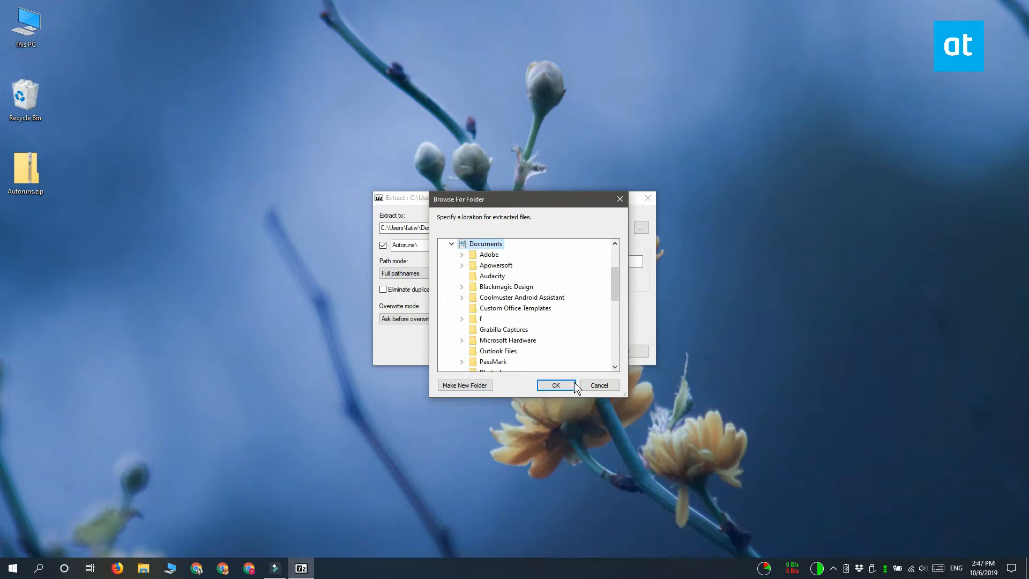
left_click(556, 385)
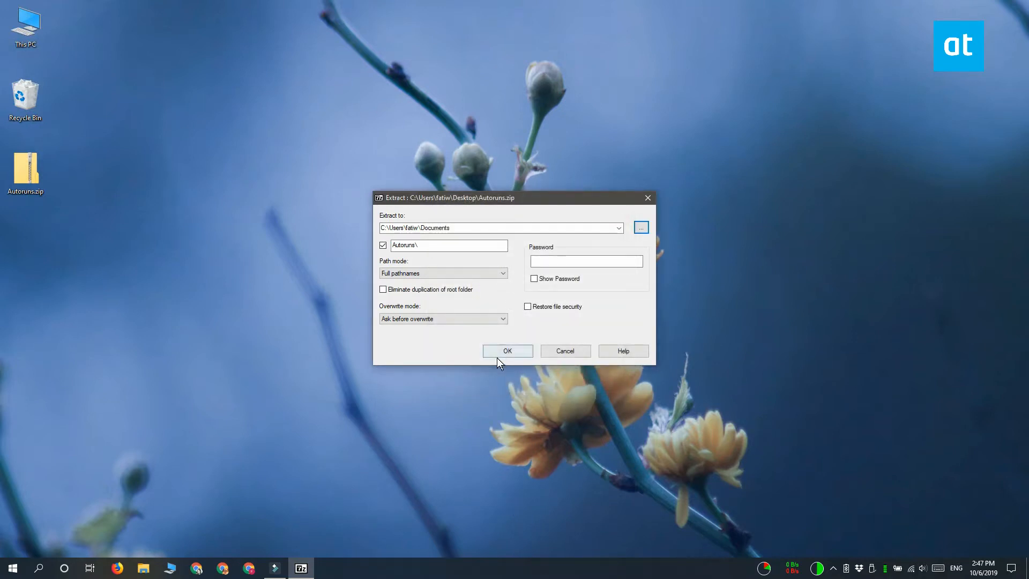
Extract into Documents\Autoruns and view the seven extracted files in File Explorer
left_click(507, 350)
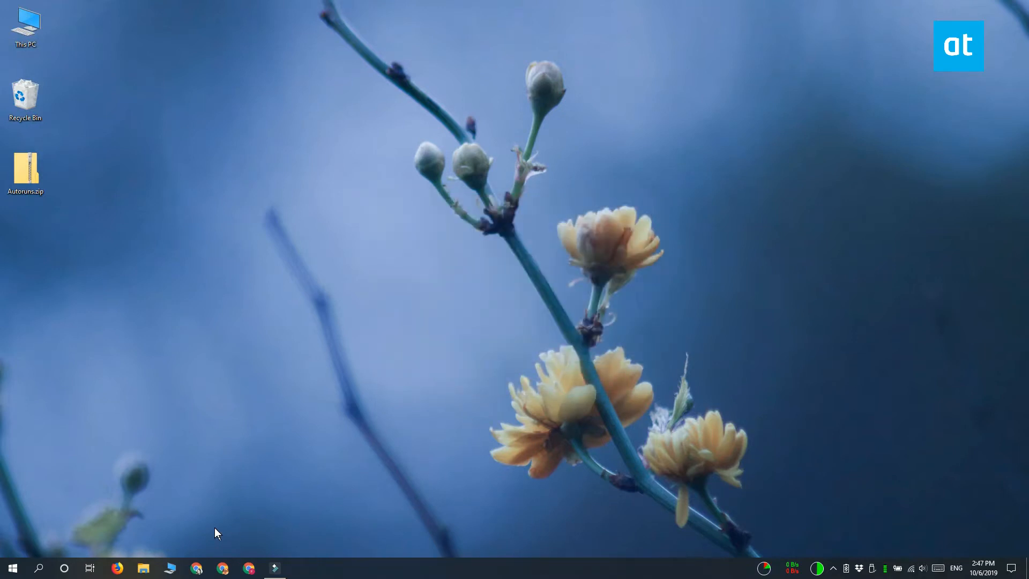
mouse_move(498, 361)
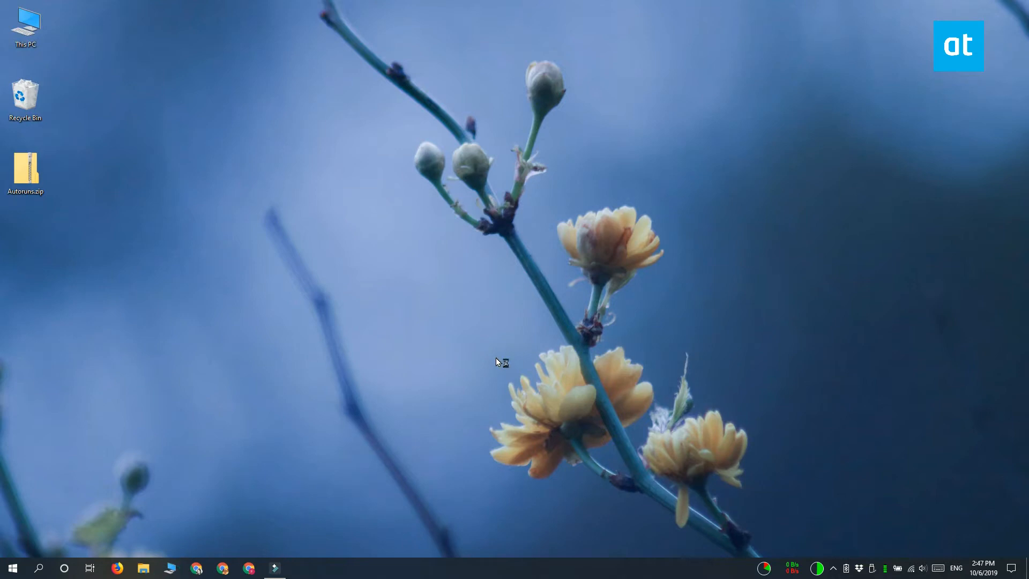
left_click(143, 569)
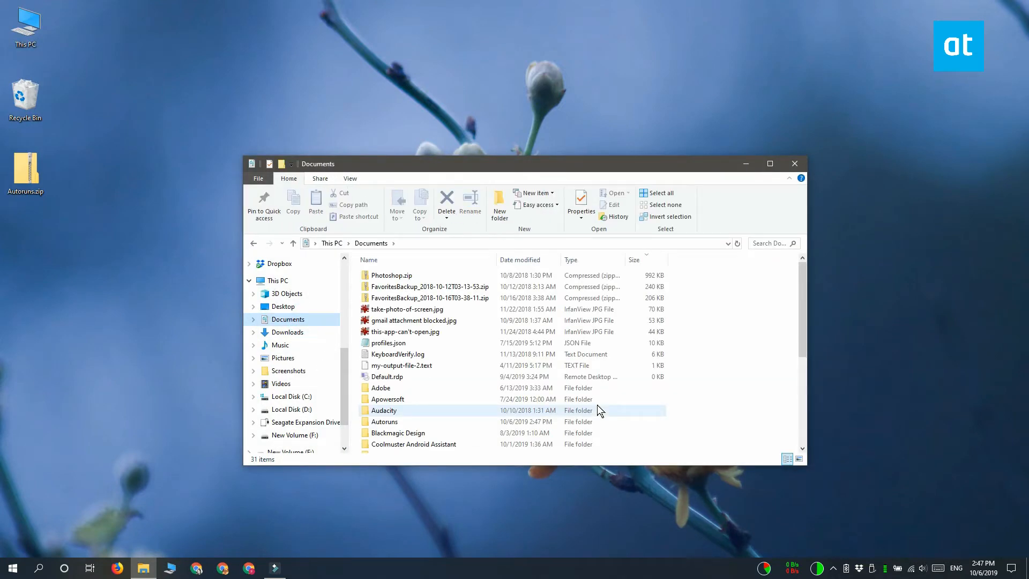
double_click(385, 422)
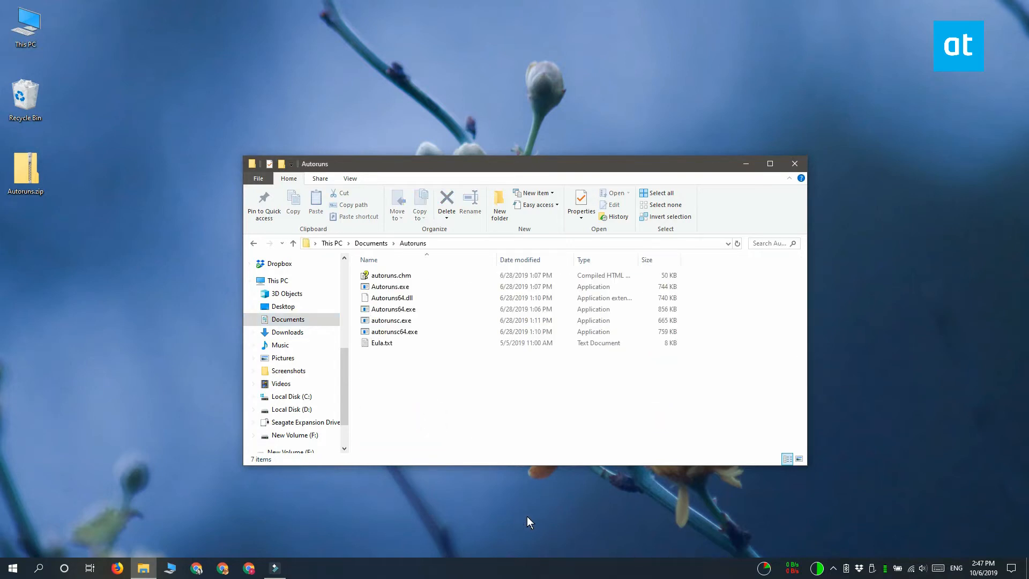
mouse_move(556, 368)
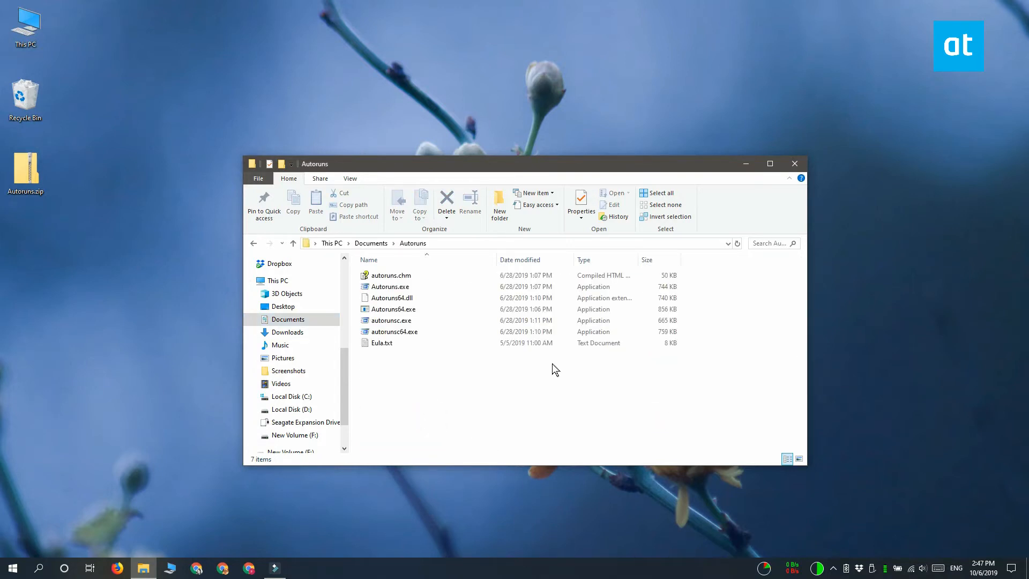
mouse_move(437, 450)
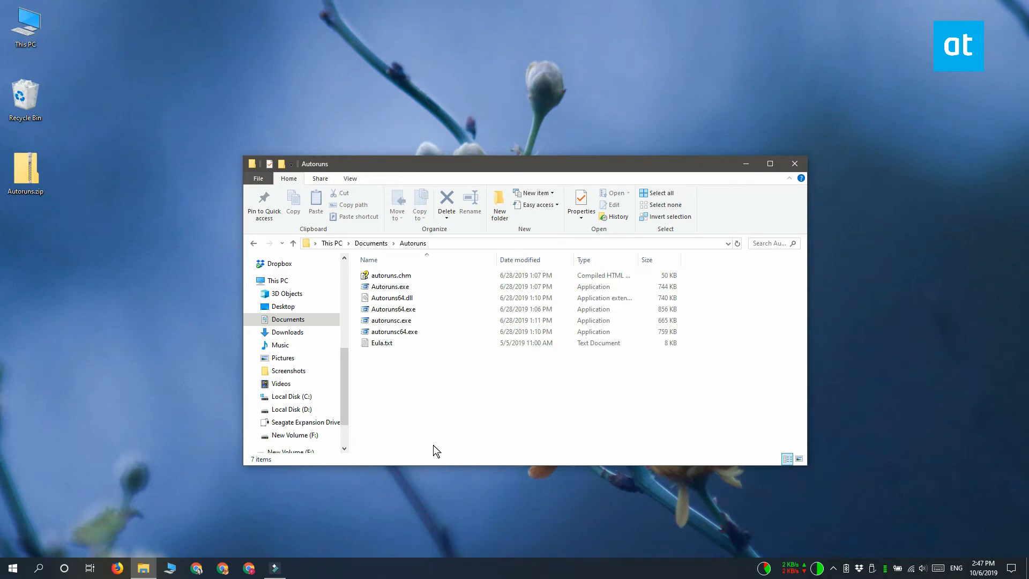